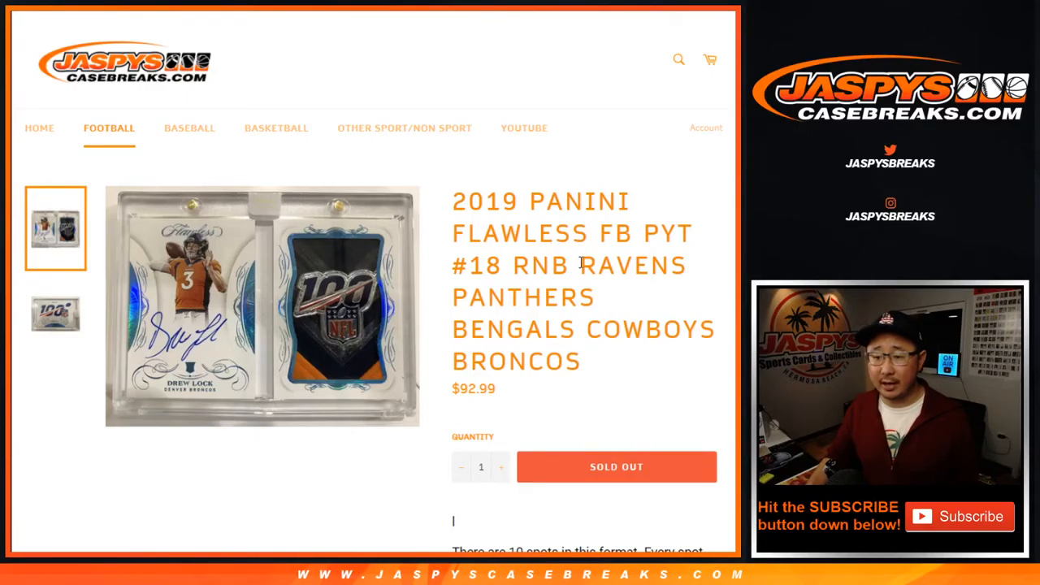
Highlight the break number in the listing title and start shuffling the buyer names
{"action": "left_click_drag", "start_coordinate": [579, 265], "coordinate": [582, 361]}
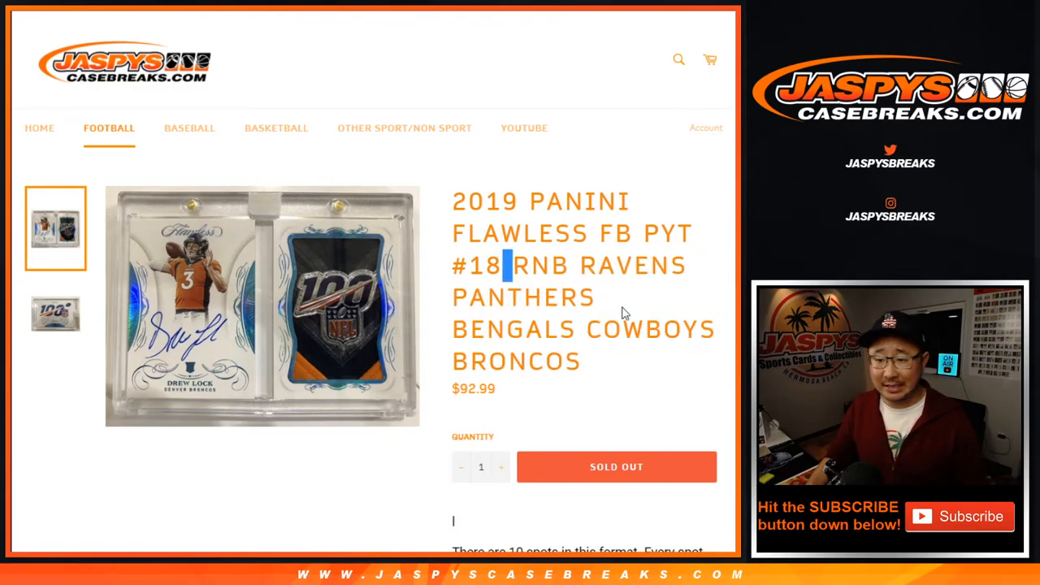
{"action": "scroll", "scroll_direction": "down", "scroll_amount": 3}
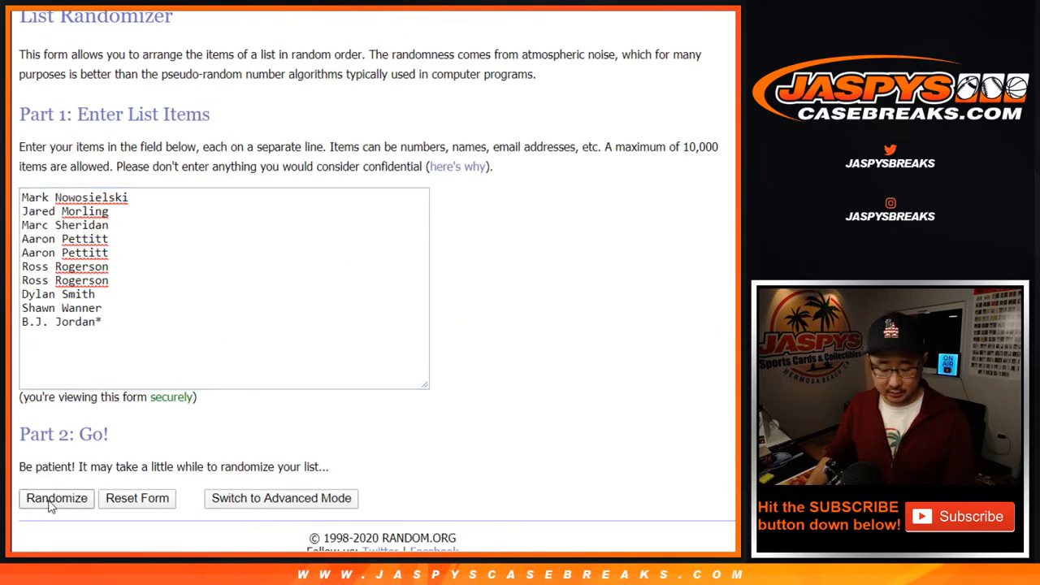
{"action": "left_click", "coordinate": [55, 498]}
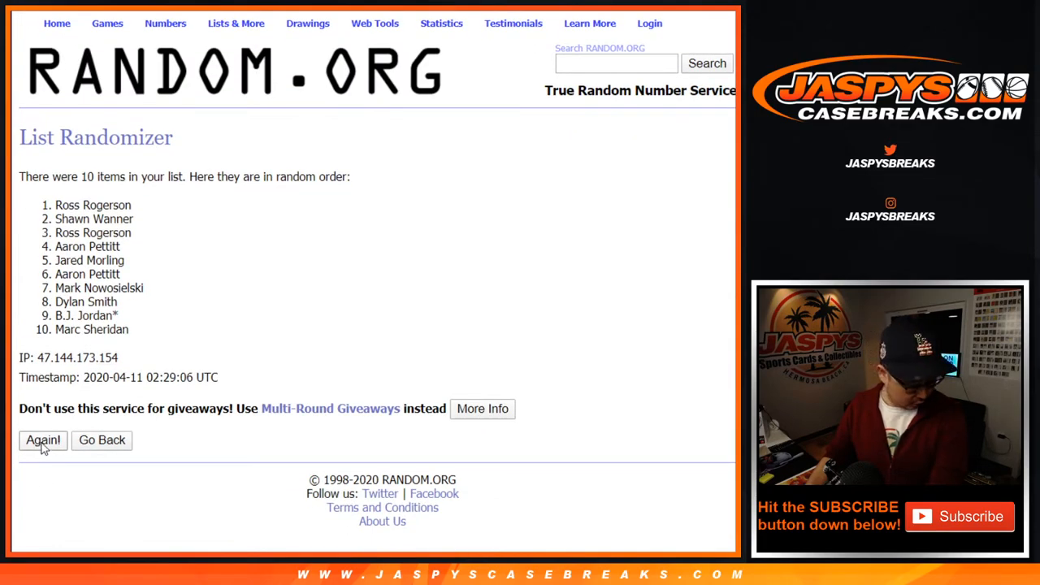
{"action": "left_click", "coordinate": [42, 441]}
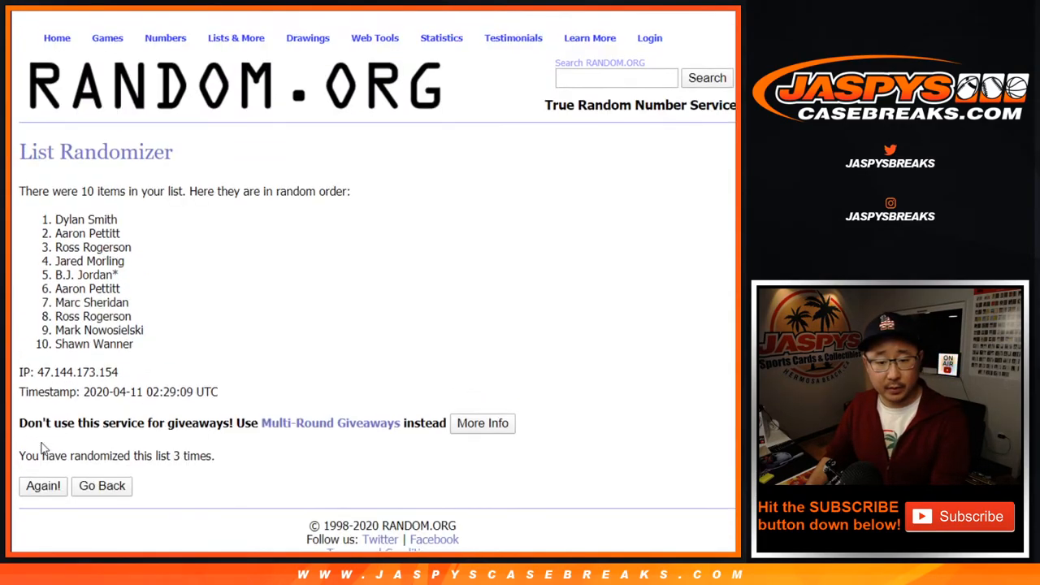
{"action": "left_click", "coordinate": [42, 486]}
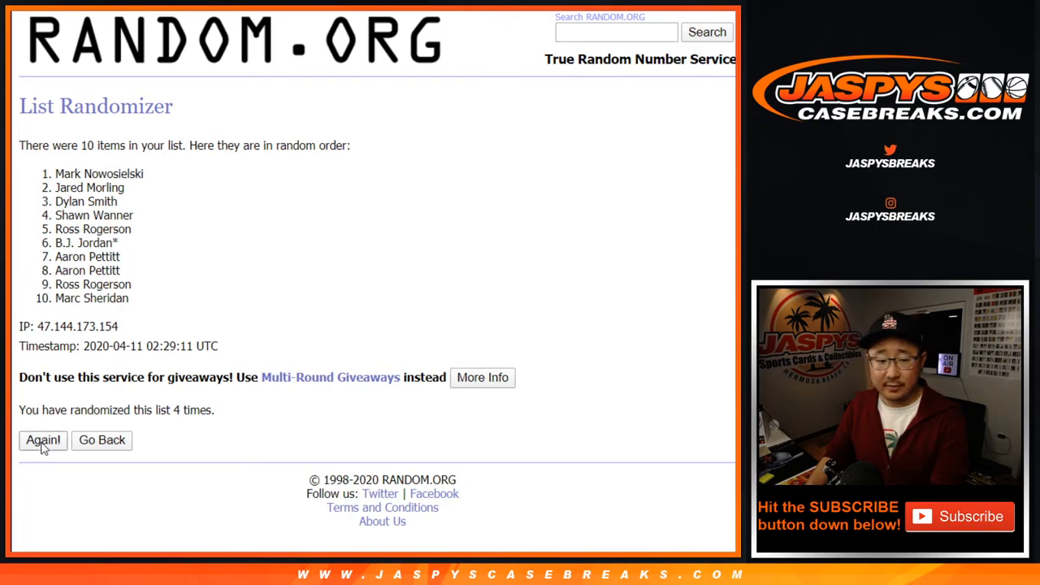
{"action": "left_click", "coordinate": [42, 441]}
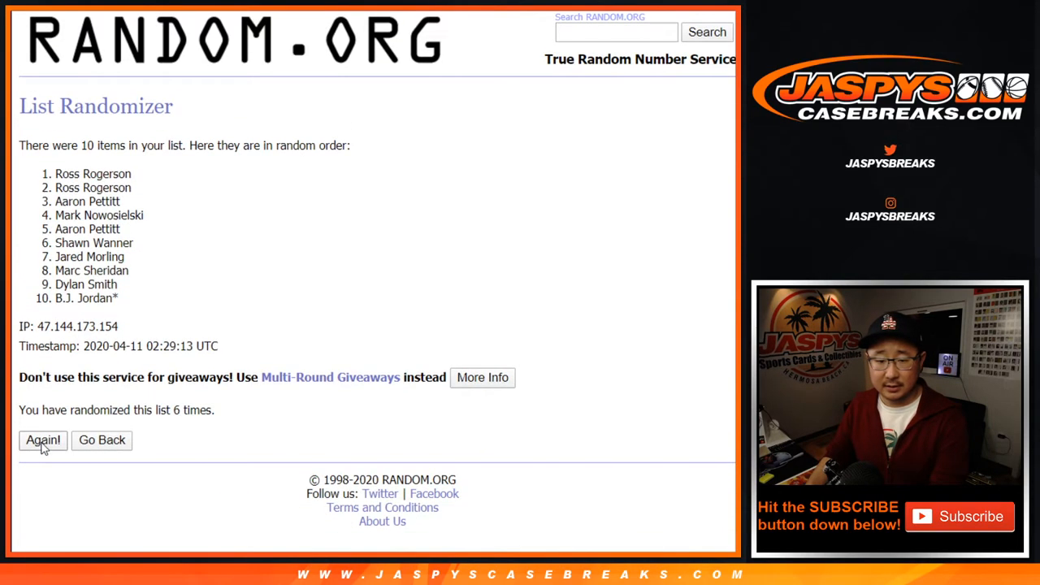
{"action": "left_click", "coordinate": [42, 440]}
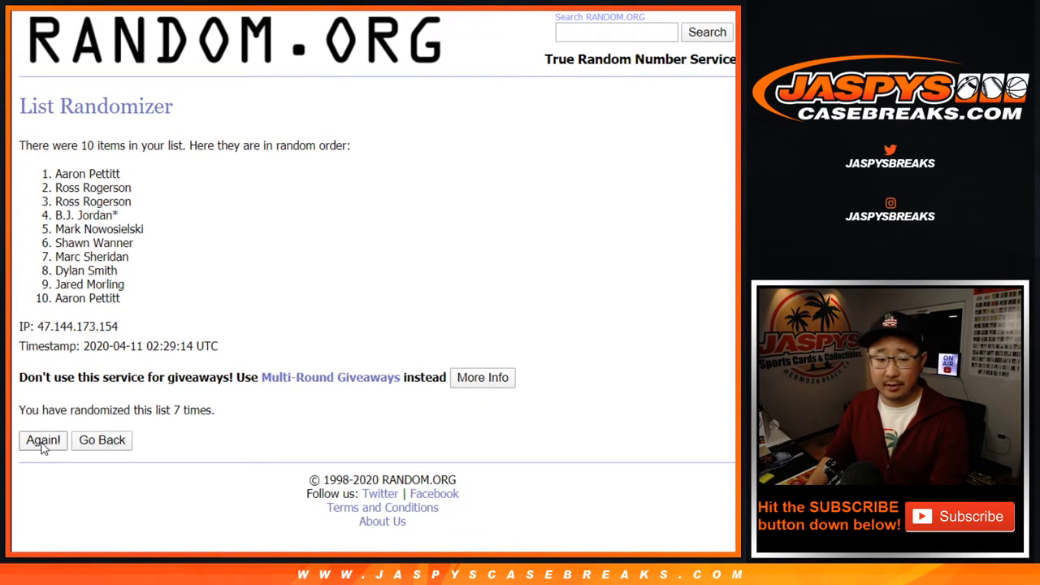
{"action": "left_click", "coordinate": [43, 440]}
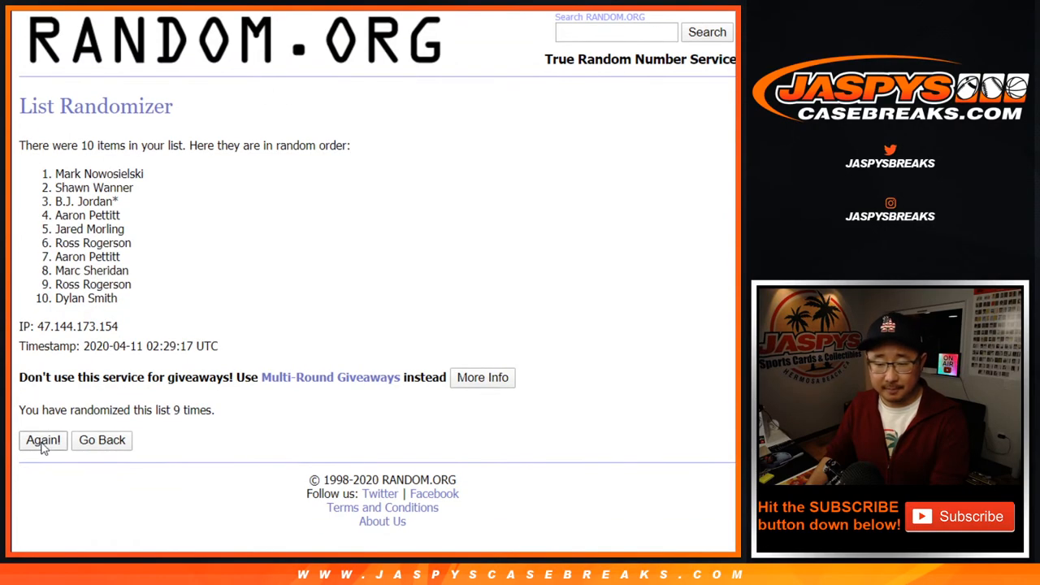
{"action": "left_click", "coordinate": [42, 441]}
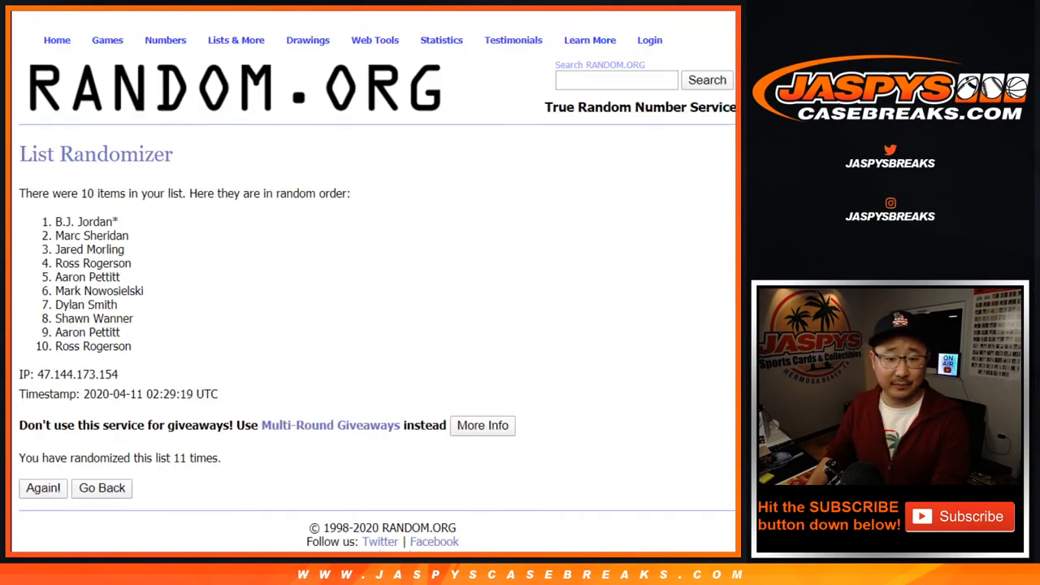
{"action": "scroll", "scroll_direction": "down", "scroll_amount": 3}
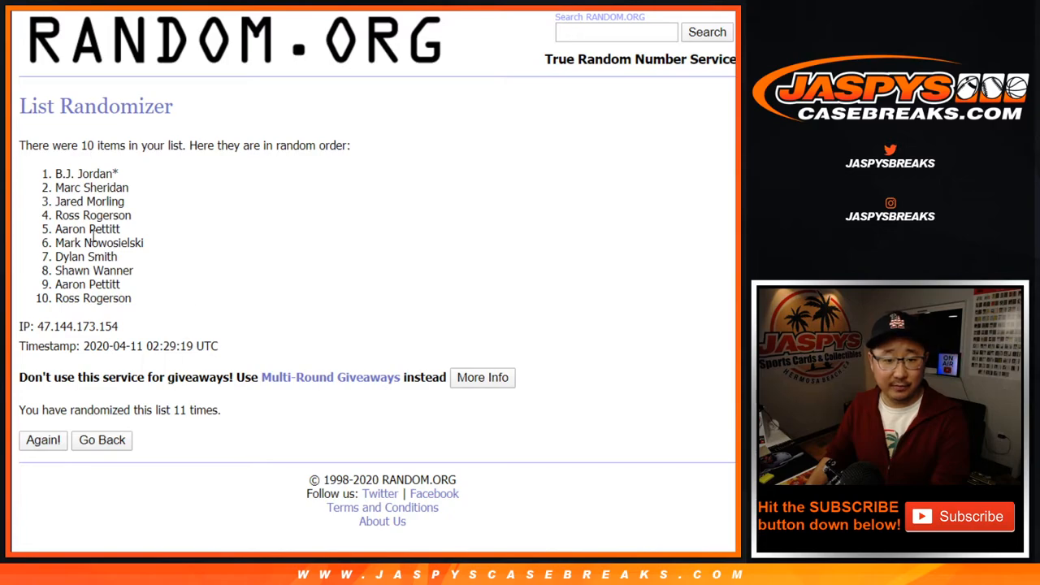
{"action": "left_click_drag", "start_coordinate": [56, 173], "coordinate": [103, 229]}
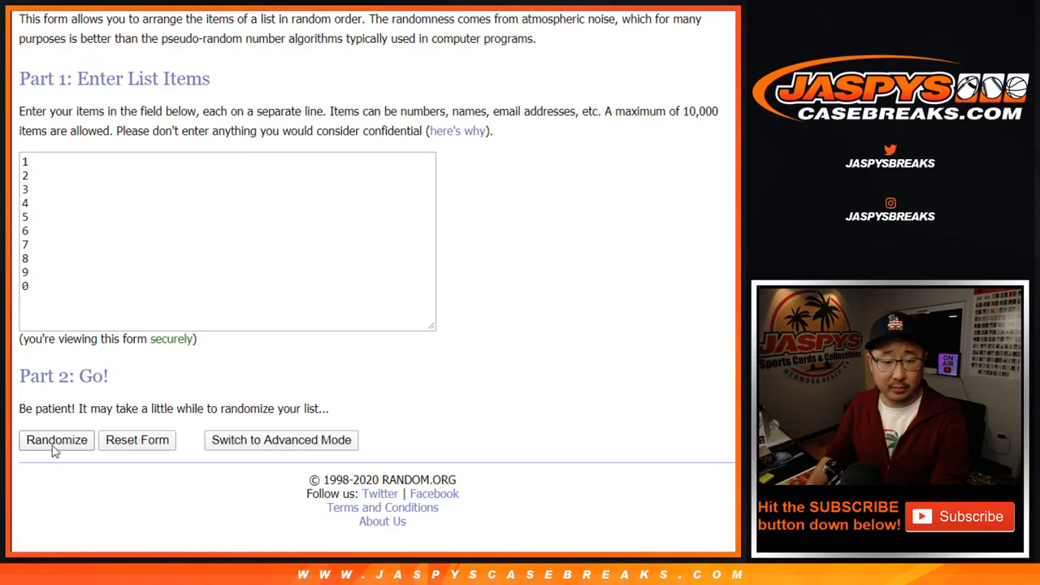
Shuffle the digits repeatedly and select the final order 3, 4, 1, 7, 5, 2, 8, 9, 6, 0
{"action": "left_click", "coordinate": [56, 441]}
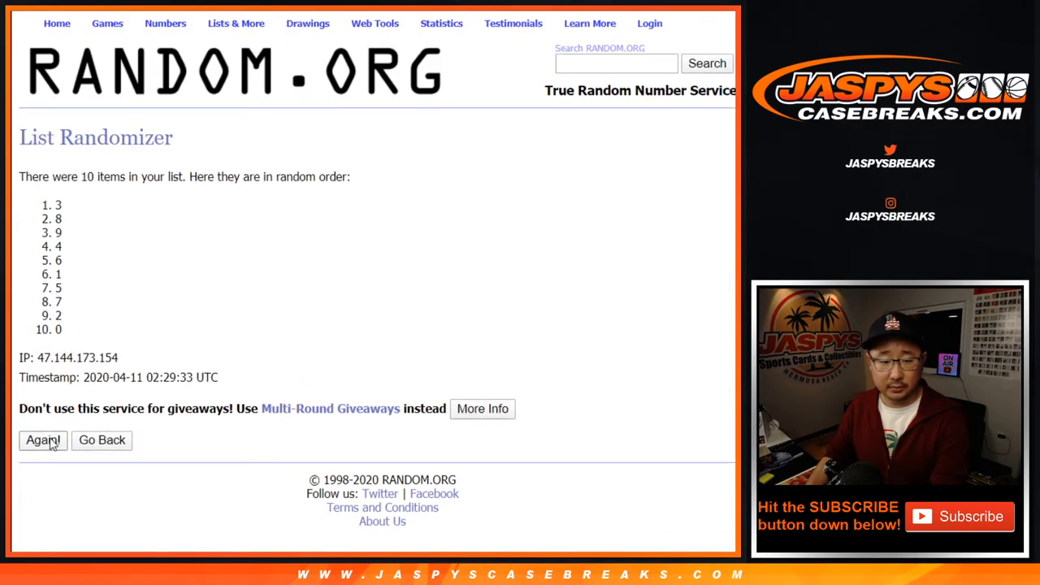
{"action": "left_click", "coordinate": [42, 440]}
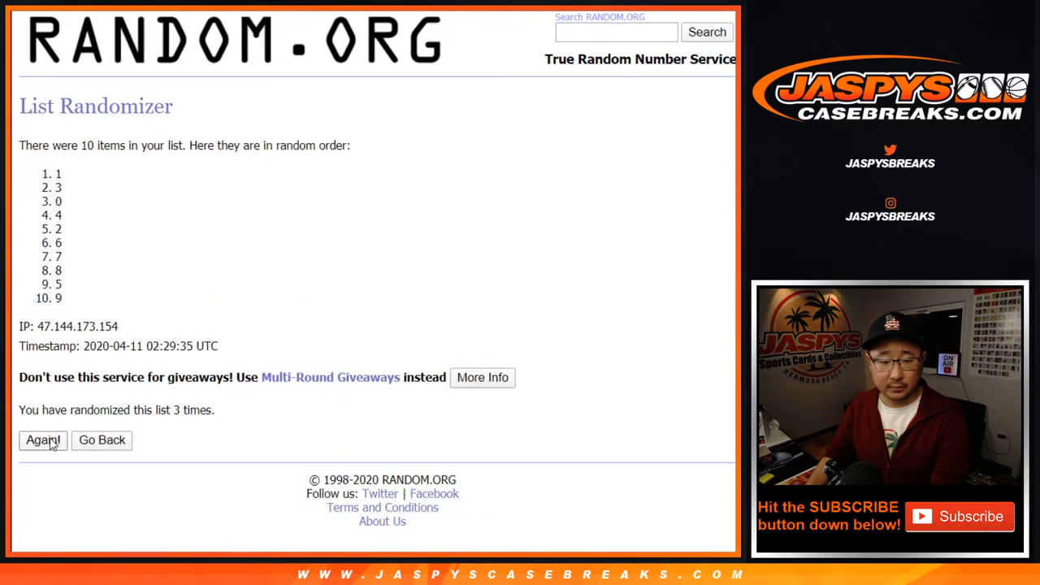
{"action": "left_click", "coordinate": [43, 440]}
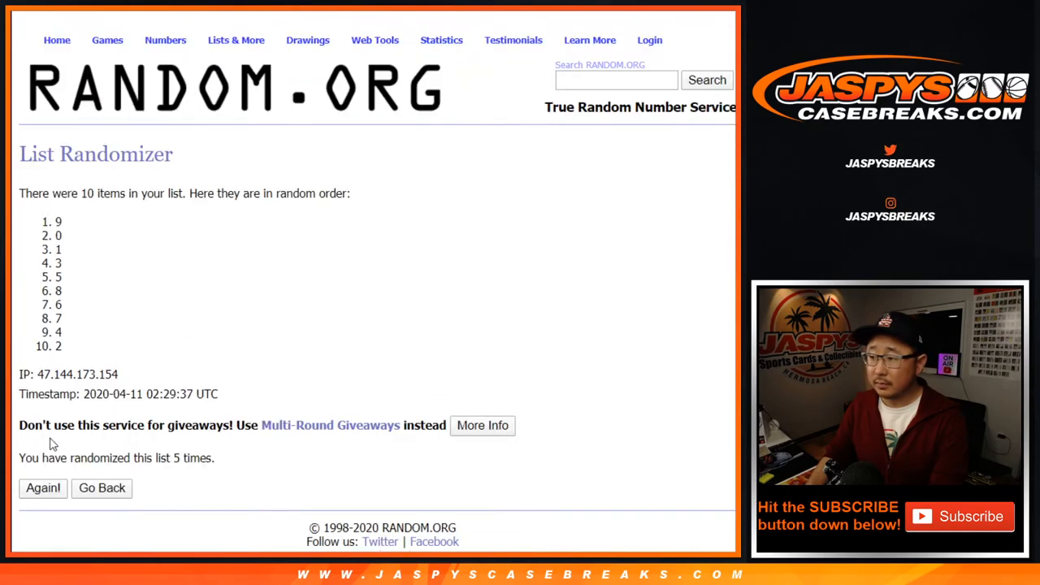
{"action": "left_click", "coordinate": [43, 489]}
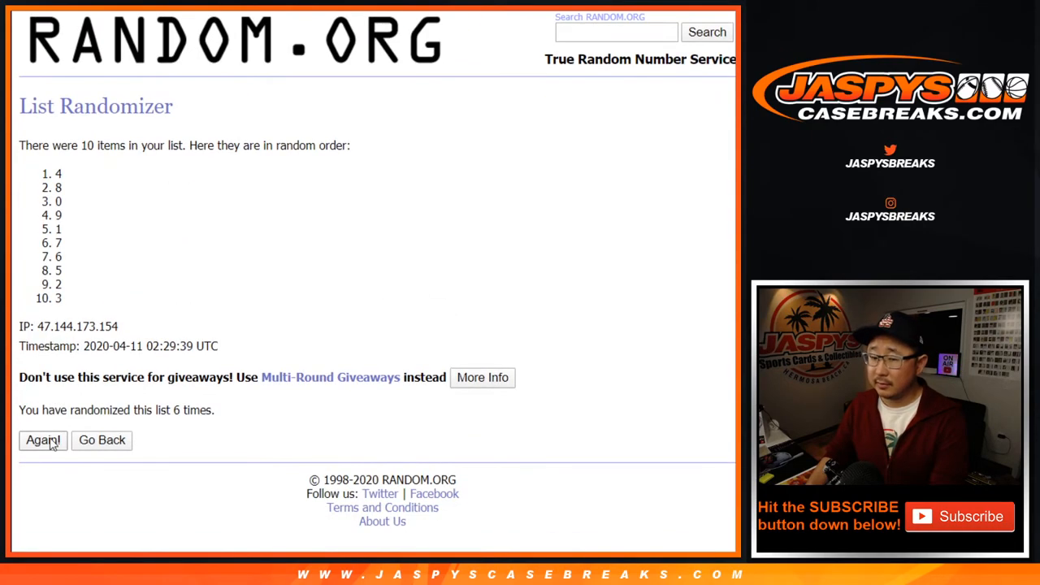
{"action": "left_click", "coordinate": [42, 441]}
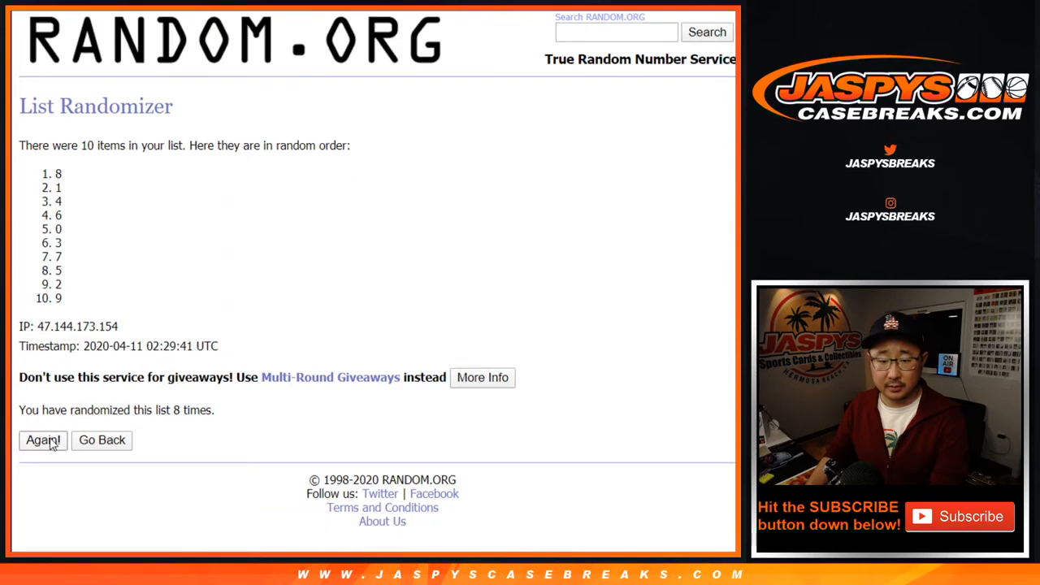
{"action": "left_click", "coordinate": [42, 440]}
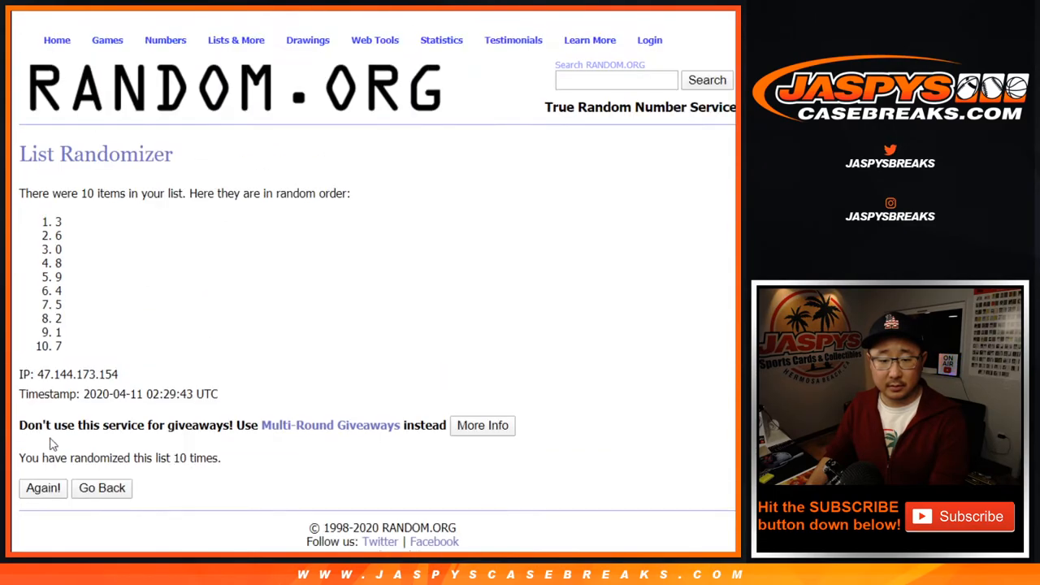
{"action": "left_click", "coordinate": [43, 488]}
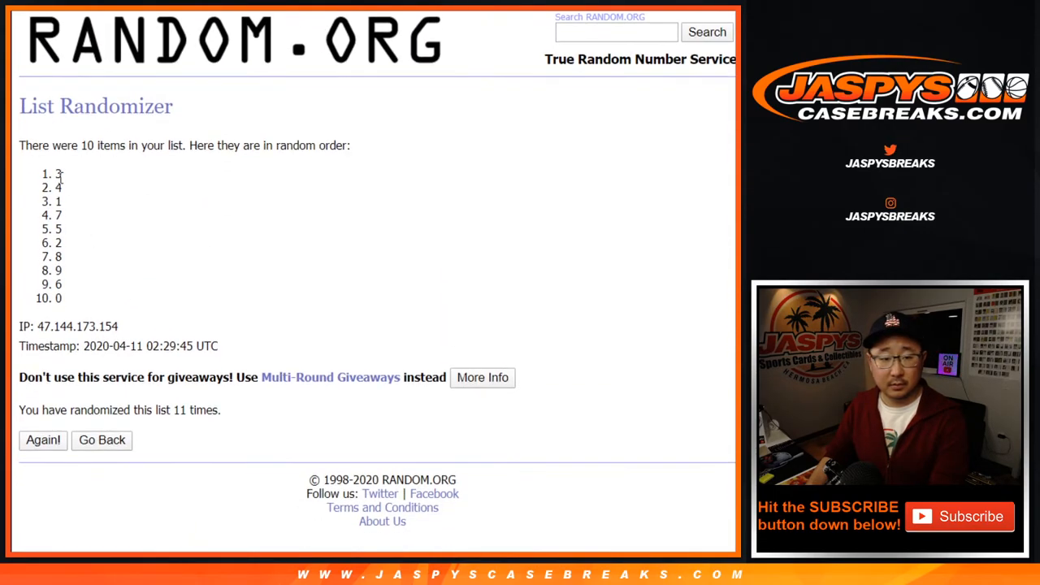
{"action": "left_click_drag", "start_coordinate": [57, 173], "coordinate": [56, 299]}
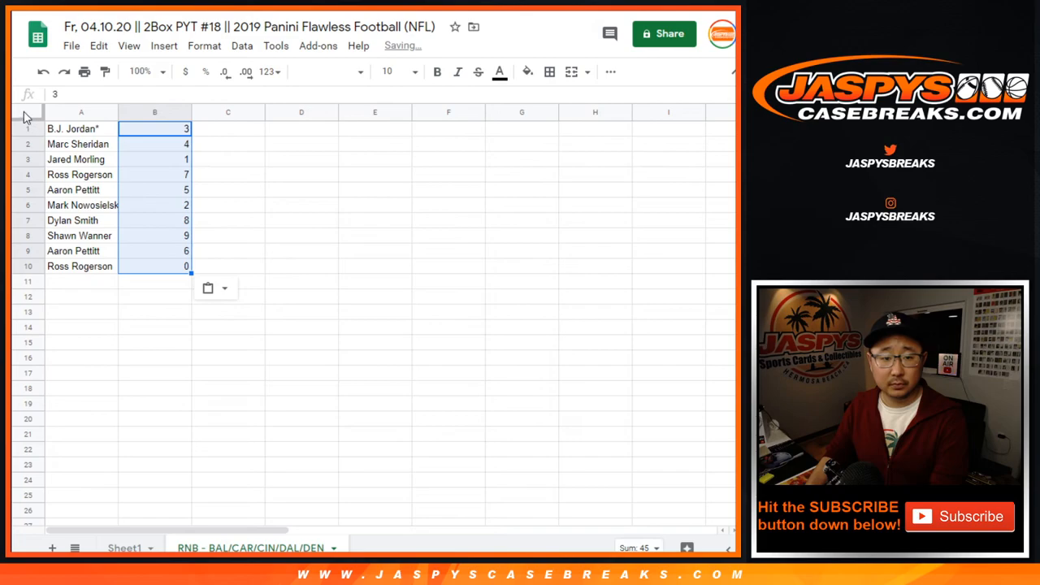
Select the entire sheet and increase the font size of all text
{"action": "left_click", "coordinate": [349, 71]}
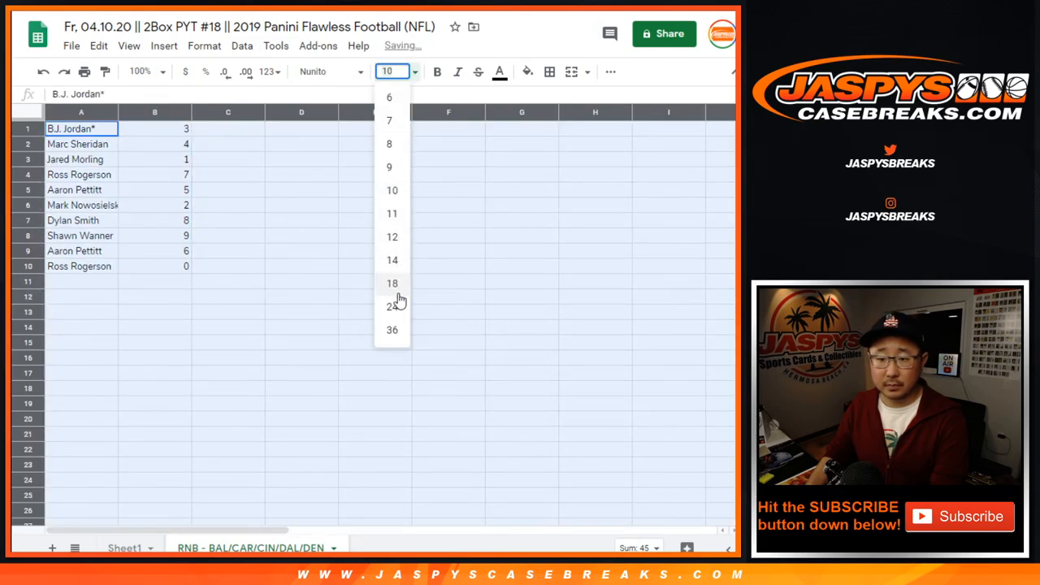
{"action": "left_click", "coordinate": [392, 282]}
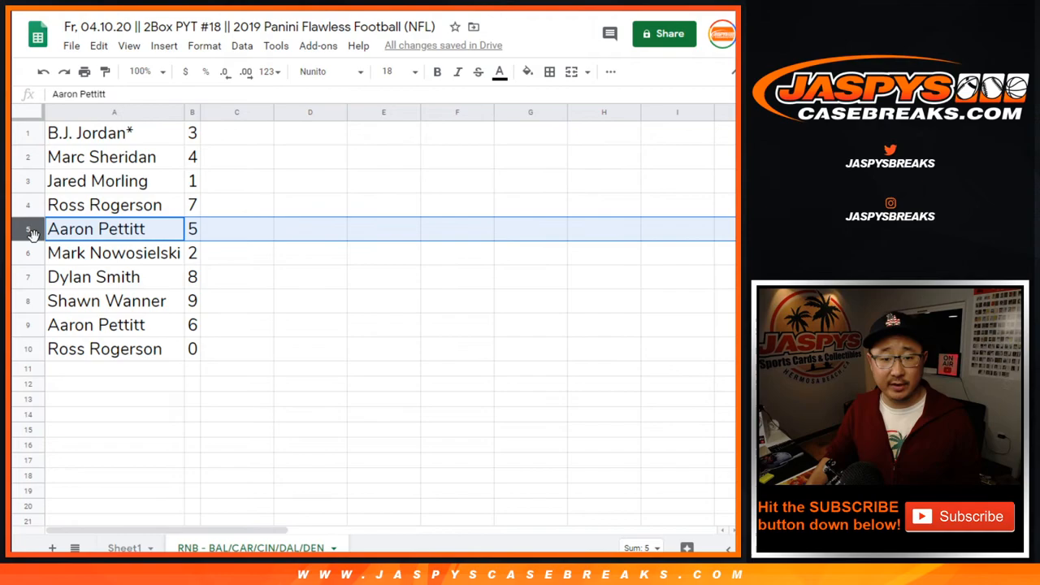
{"action": "left_click", "coordinate": [106, 300]}
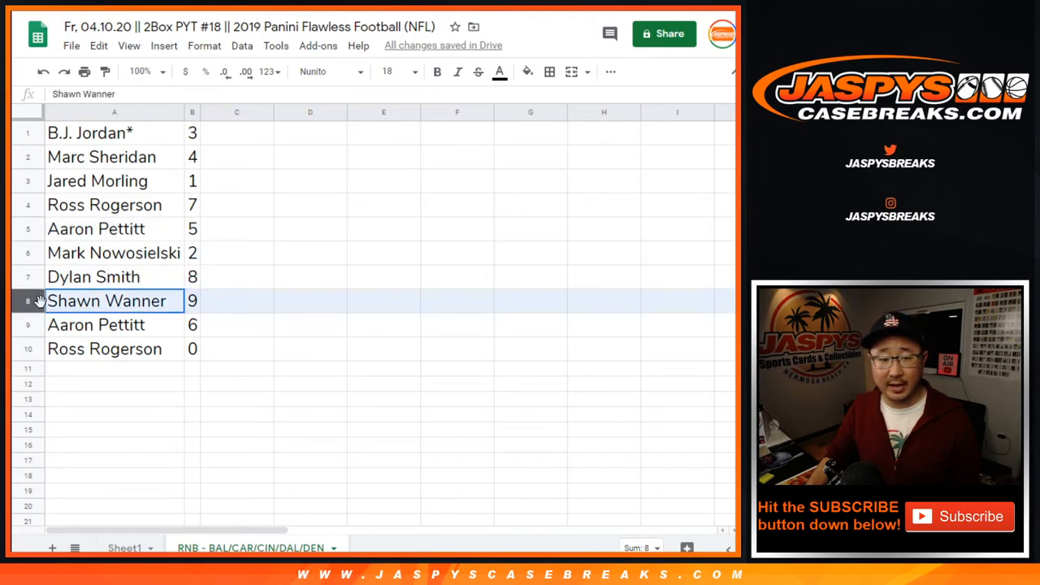
{"action": "left_click", "coordinate": [96, 326]}
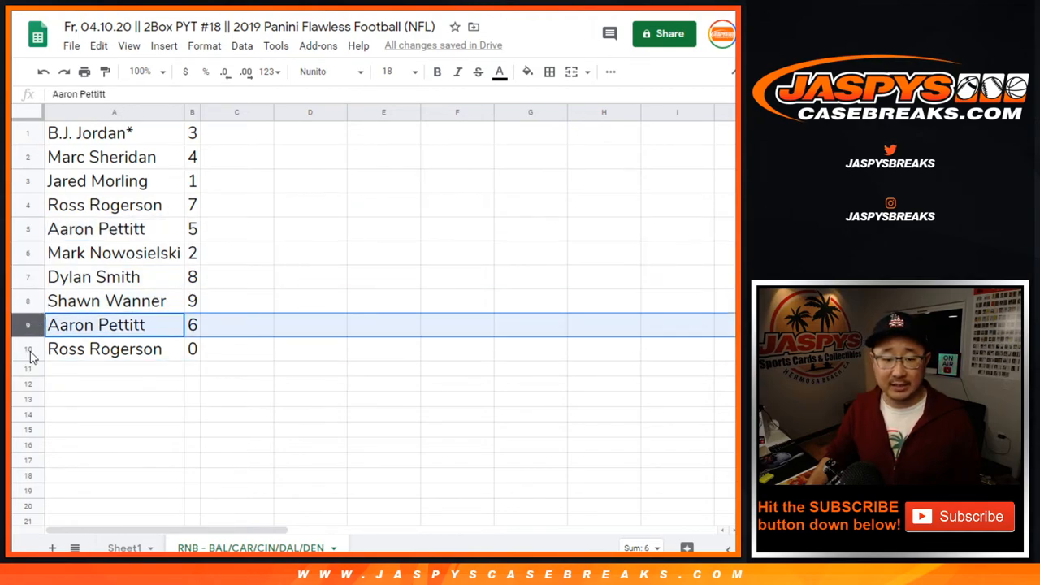
{"action": "left_click", "coordinate": [104, 349]}
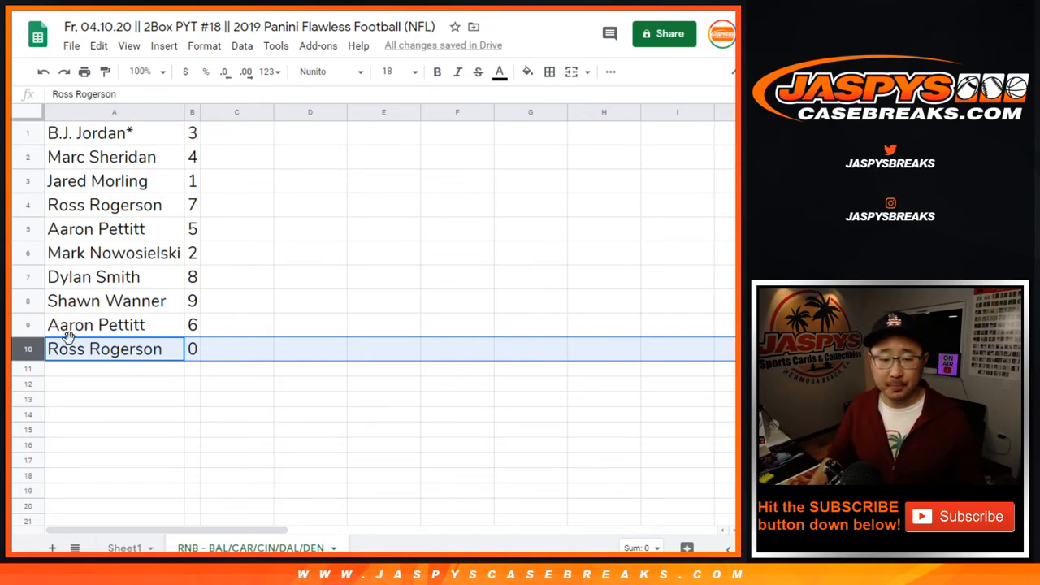
Sort the sheet by column B from 0 to 9 and add borders to the list
{"action": "left_click", "coordinate": [241, 46]}
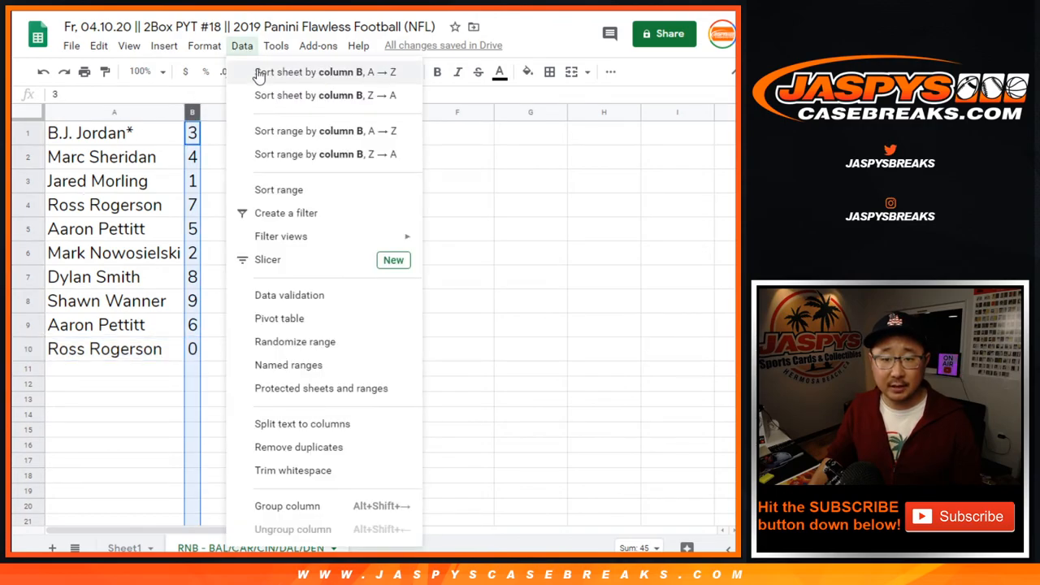
{"action": "left_click", "coordinate": [326, 72]}
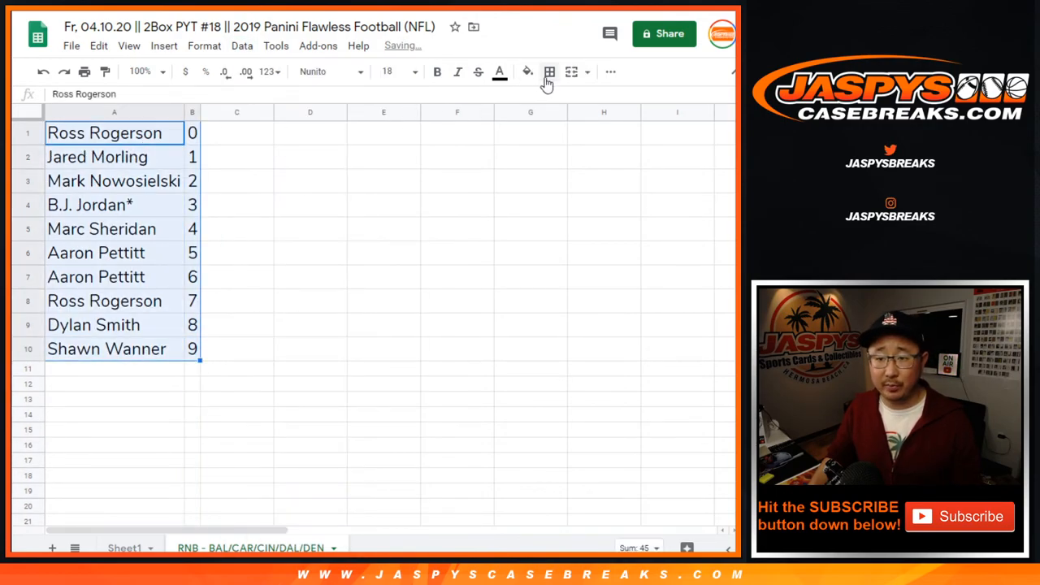
{"action": "left_click", "coordinate": [551, 71]}
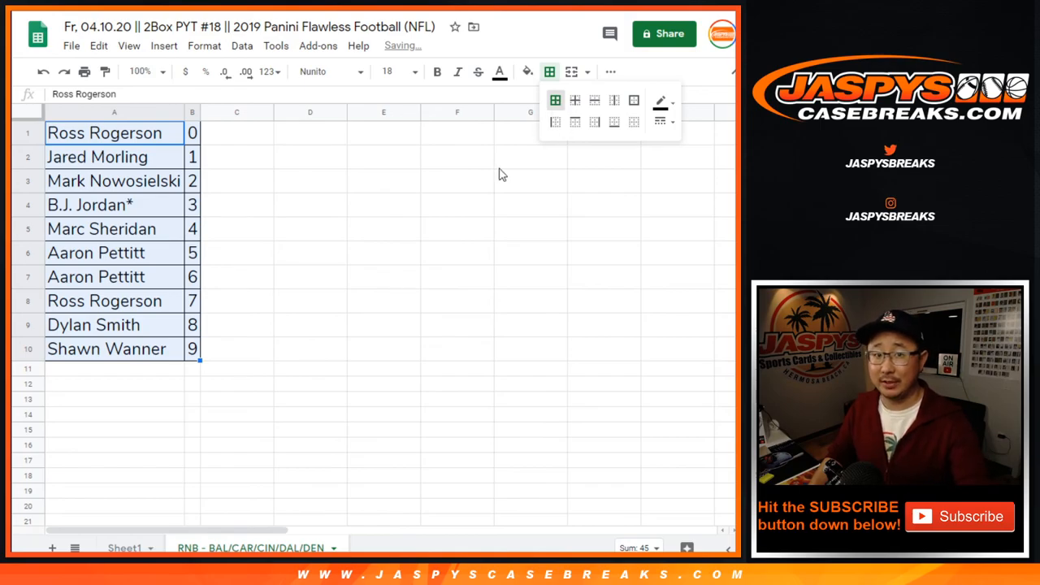